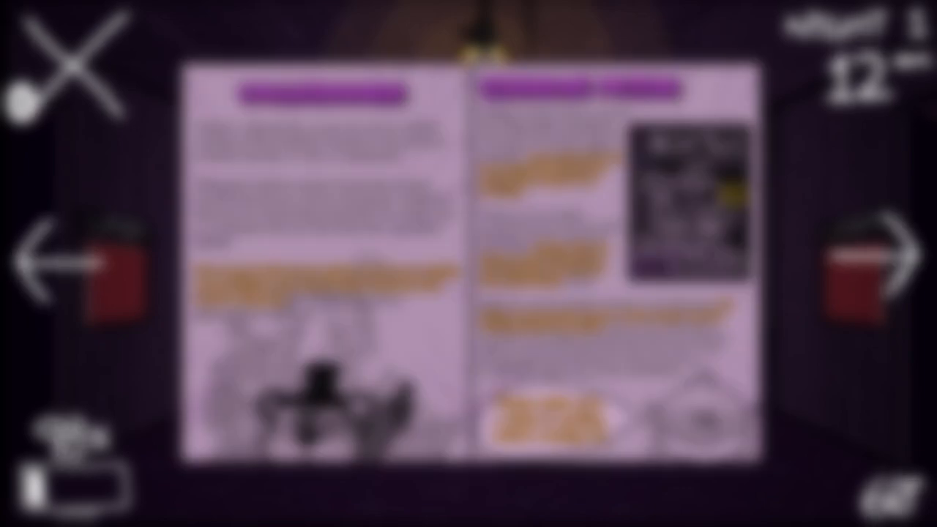
Flip the guidebook from the intro spread to the bear/rabbit profiles, then the chick/fox profiles.
{"action": "left_click", "coordinate": [868, 263]}
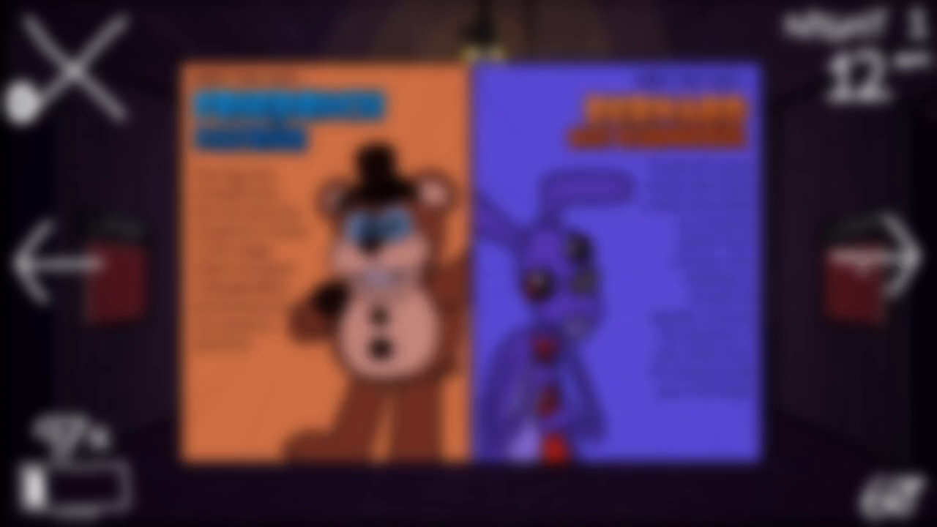
{"action": "left_click", "coordinate": [901, 257]}
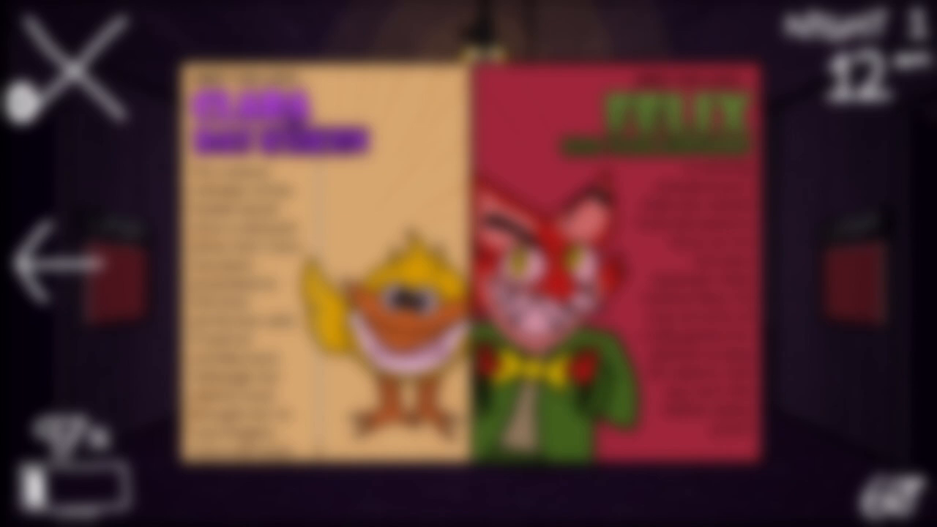